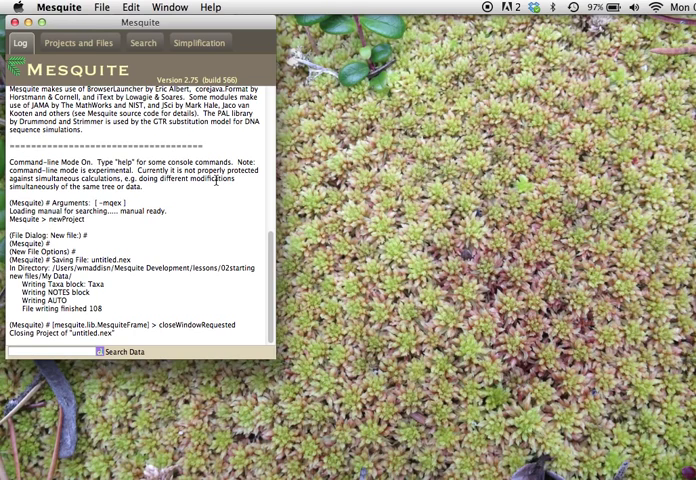
mouse_move(145, 70)
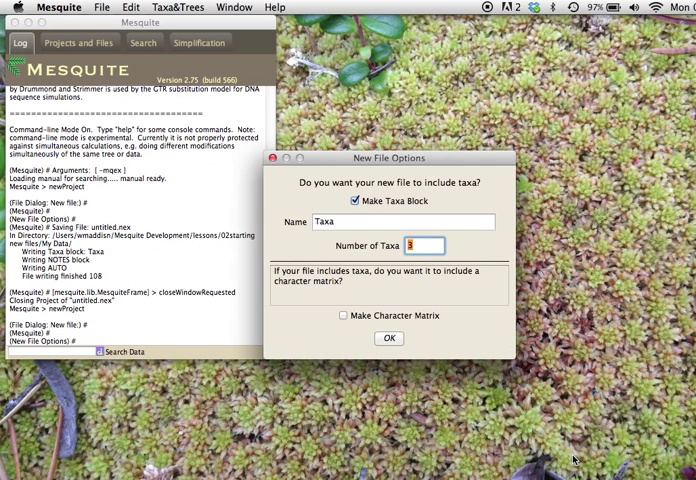
mouse_move(359, 216)
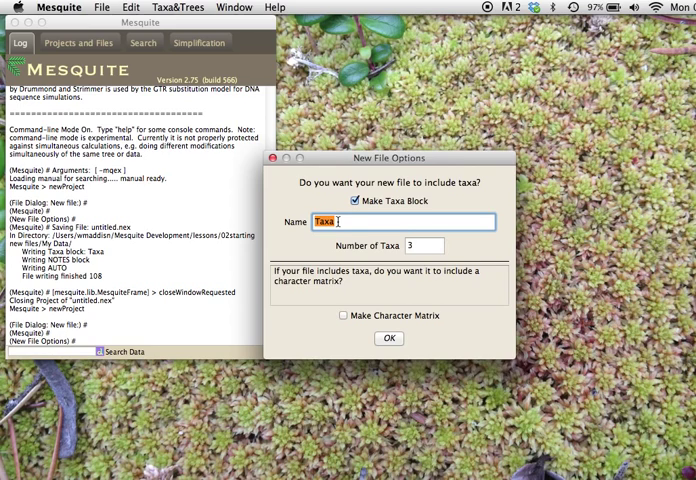
Step: Name the taxa block 'spiders' with 4 taxa and include a character matrix
text(spiders)
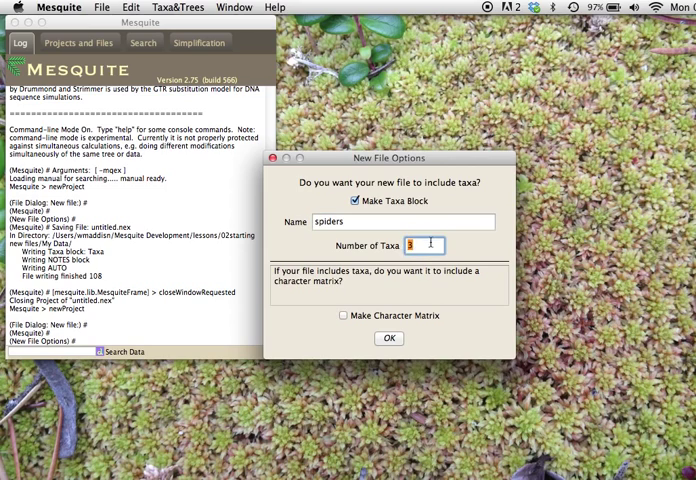
text(4)
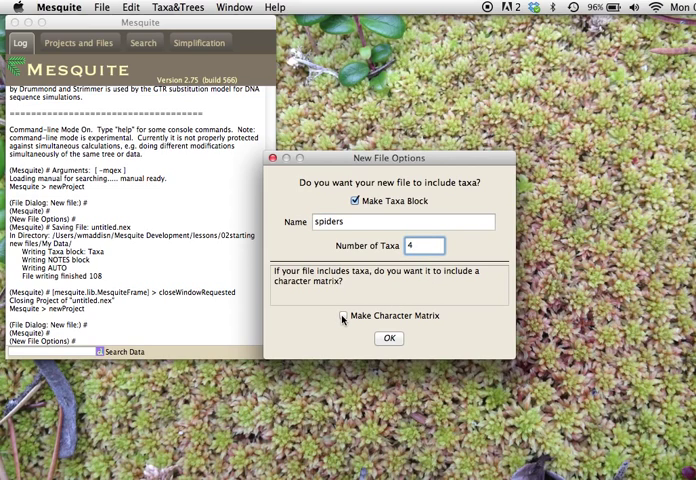
click(338, 316)
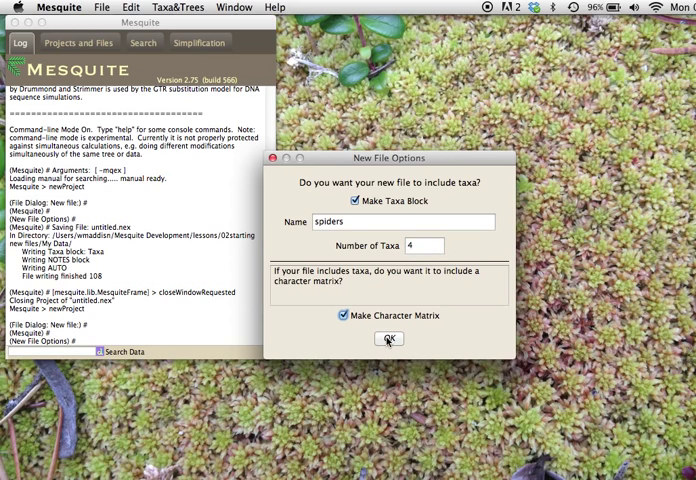
click(389, 339)
text(features)
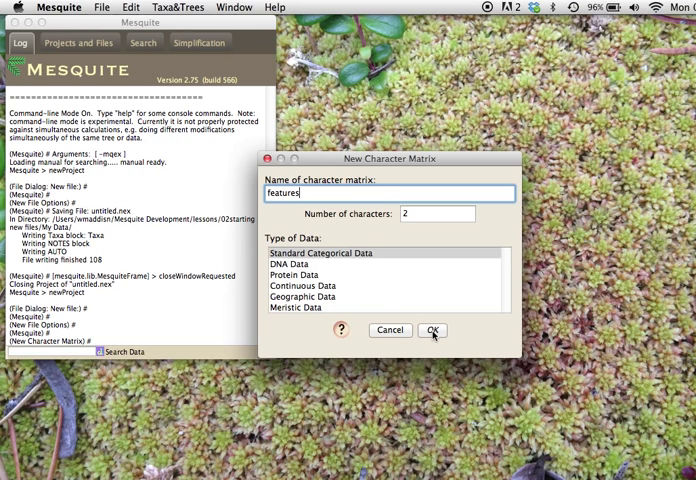
Step: Create the 'features' matrix with 2 standard categorical characters
click(432, 330)
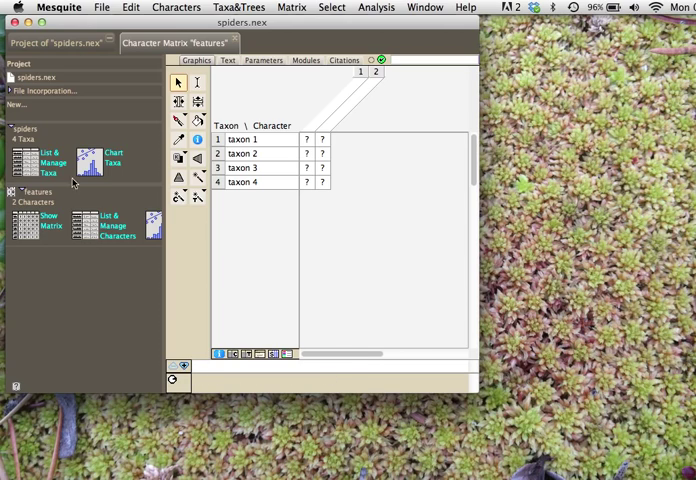
mouse_move(64, 263)
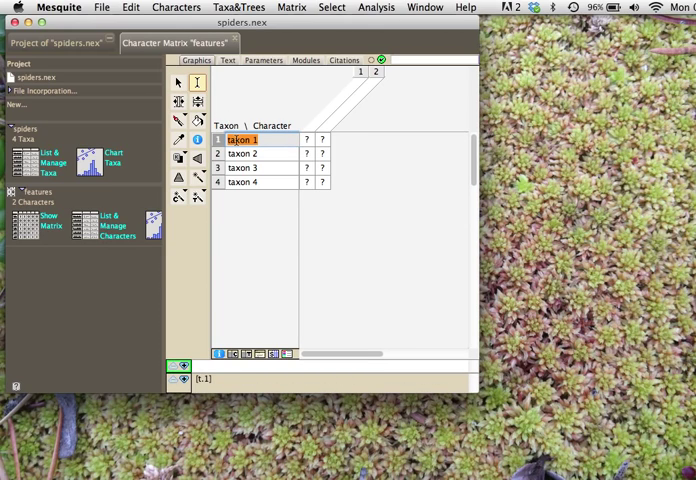
Step: Rename the taxa big spider, tiny spider, furry spider and friendly spider
text(big spider)
click(262, 154)
text(tiny spider)
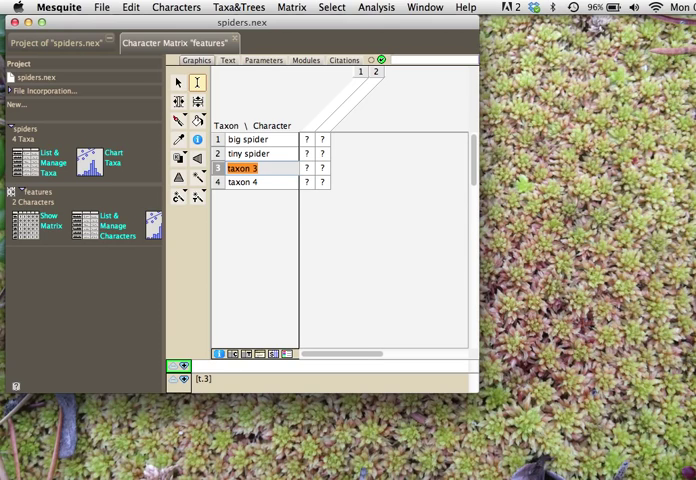
text(furry spider)
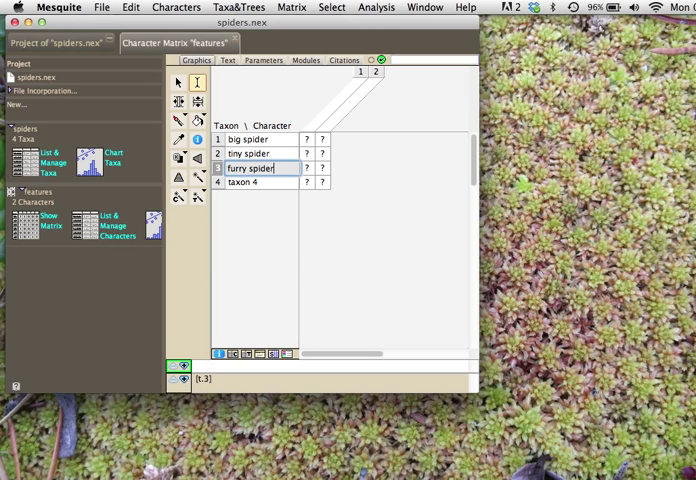
text(friendly)
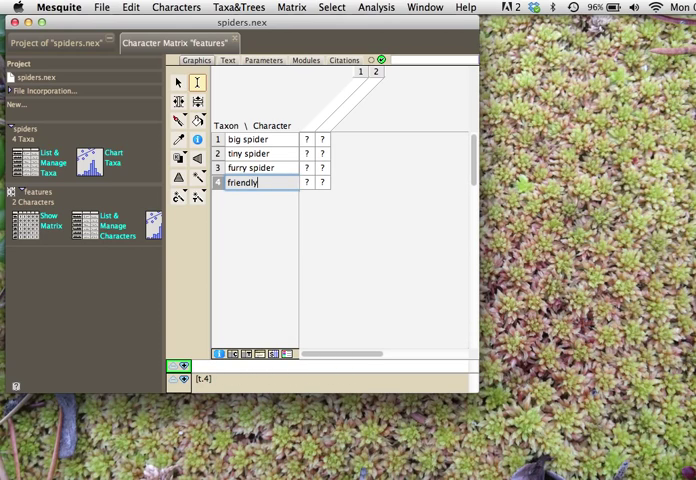
text(spider)
click(326, 104)
text(furriness)
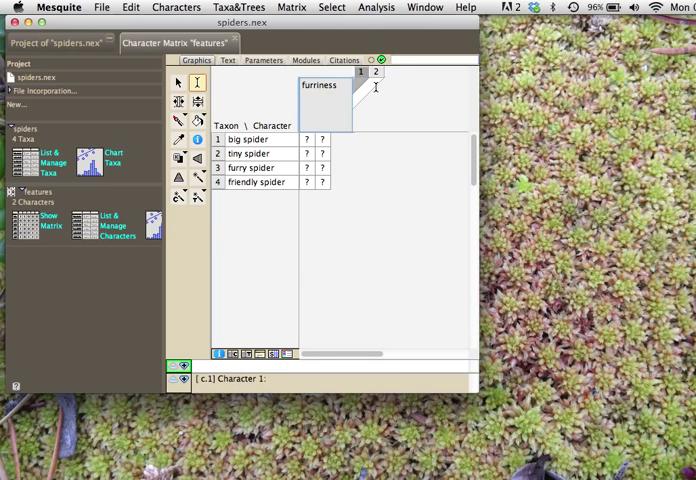
Step: Name the second character column 'size' after 'furriness'
click(373, 71)
text(size)
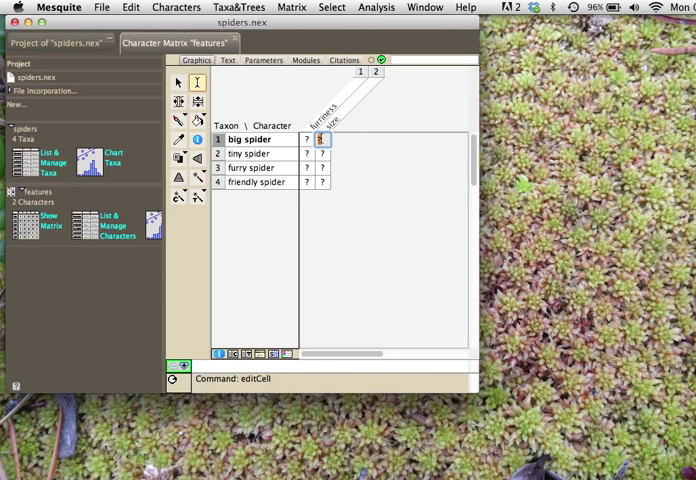
Step: Score size 1, 0, 0, 1 and furriness 0 for big and tiny spider
click(322, 139)
text(0)
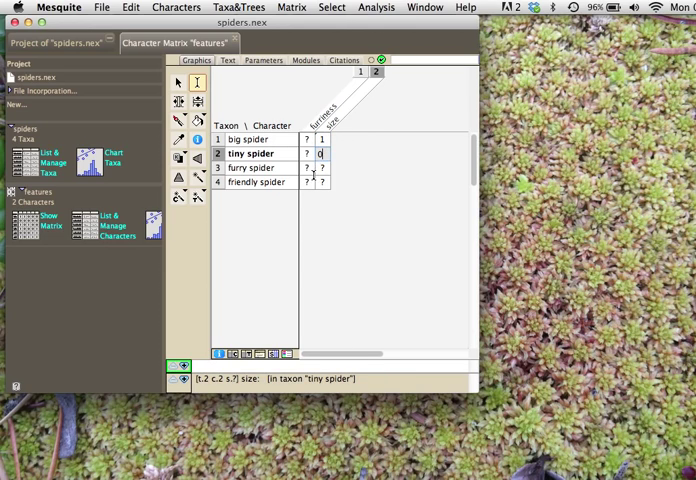
click(322, 168)
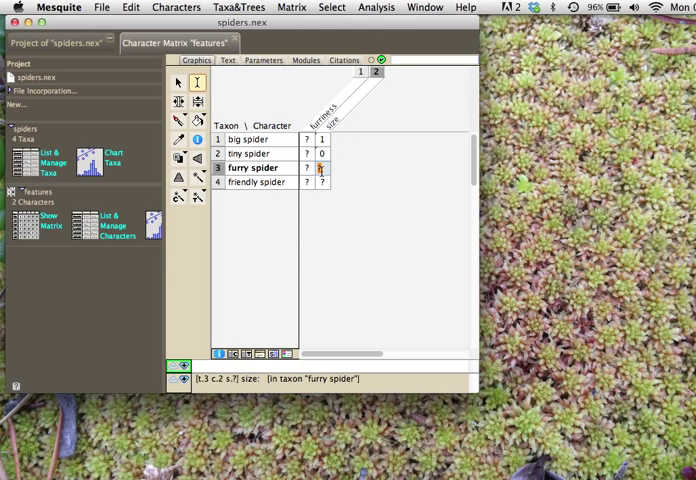
click(322, 182)
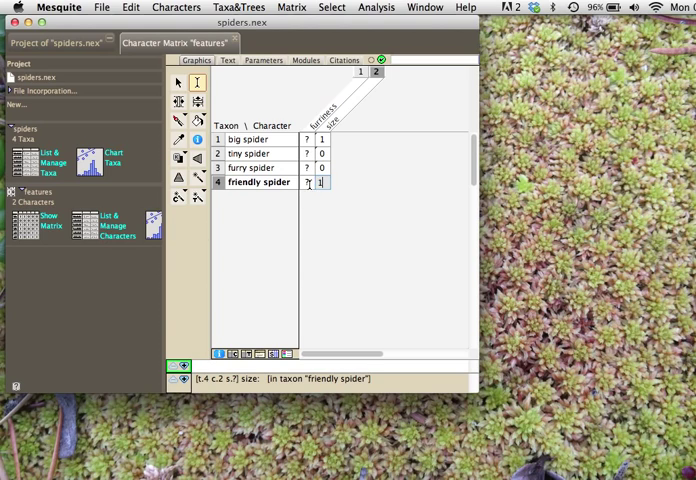
click(309, 139)
text(0)
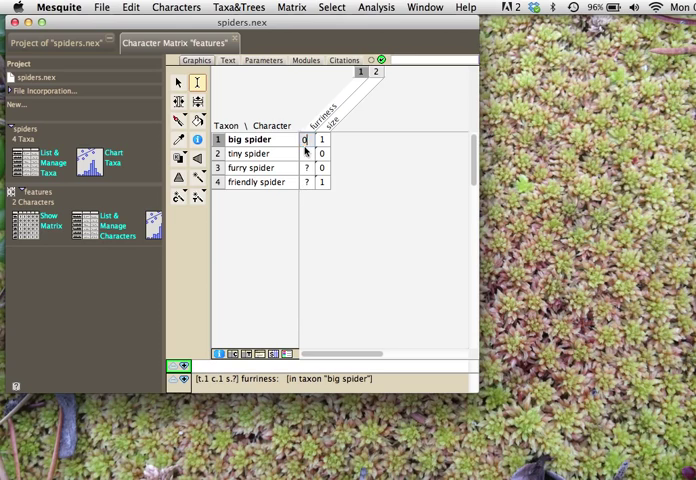
click(306, 153)
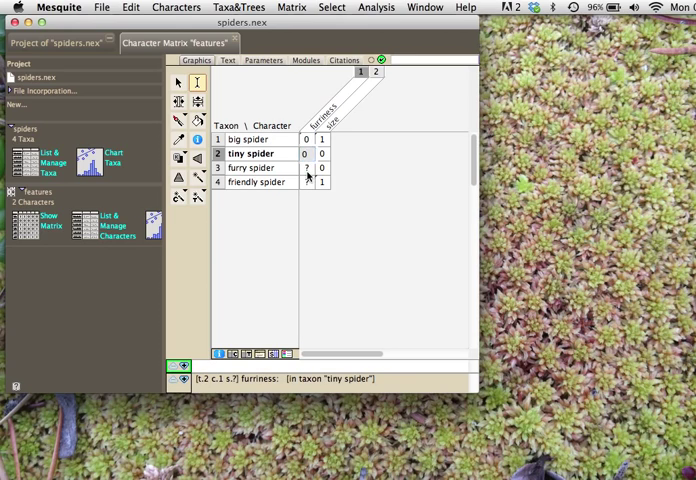